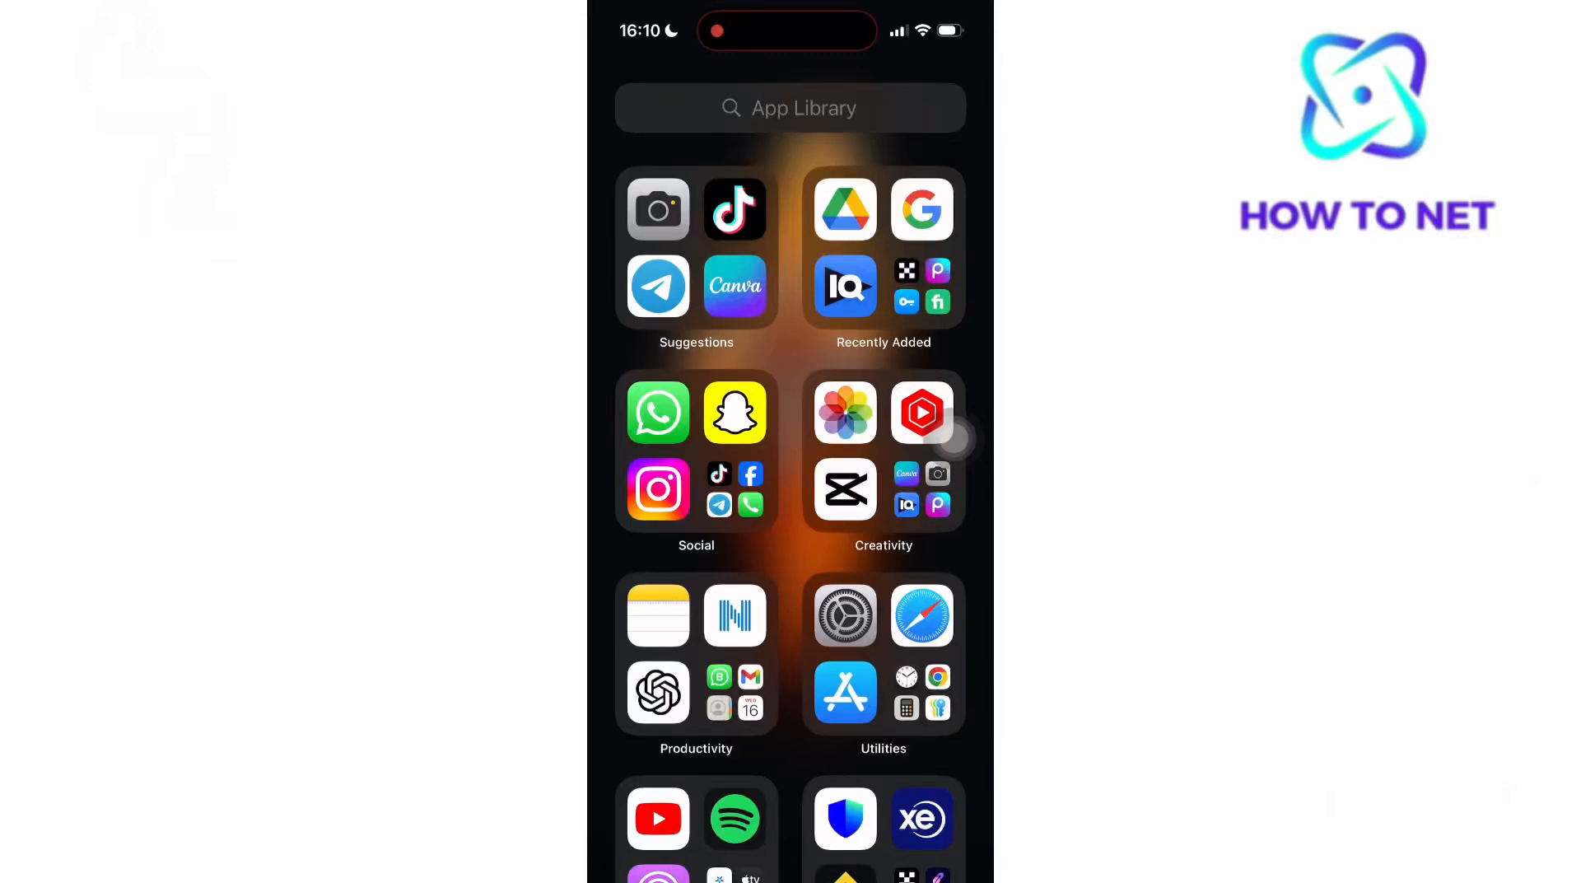
- Launch Camera from the App Library, then reach the Camera page in Settings where Grid shows on
{"action": "left_click", "coordinate": [658, 209]}
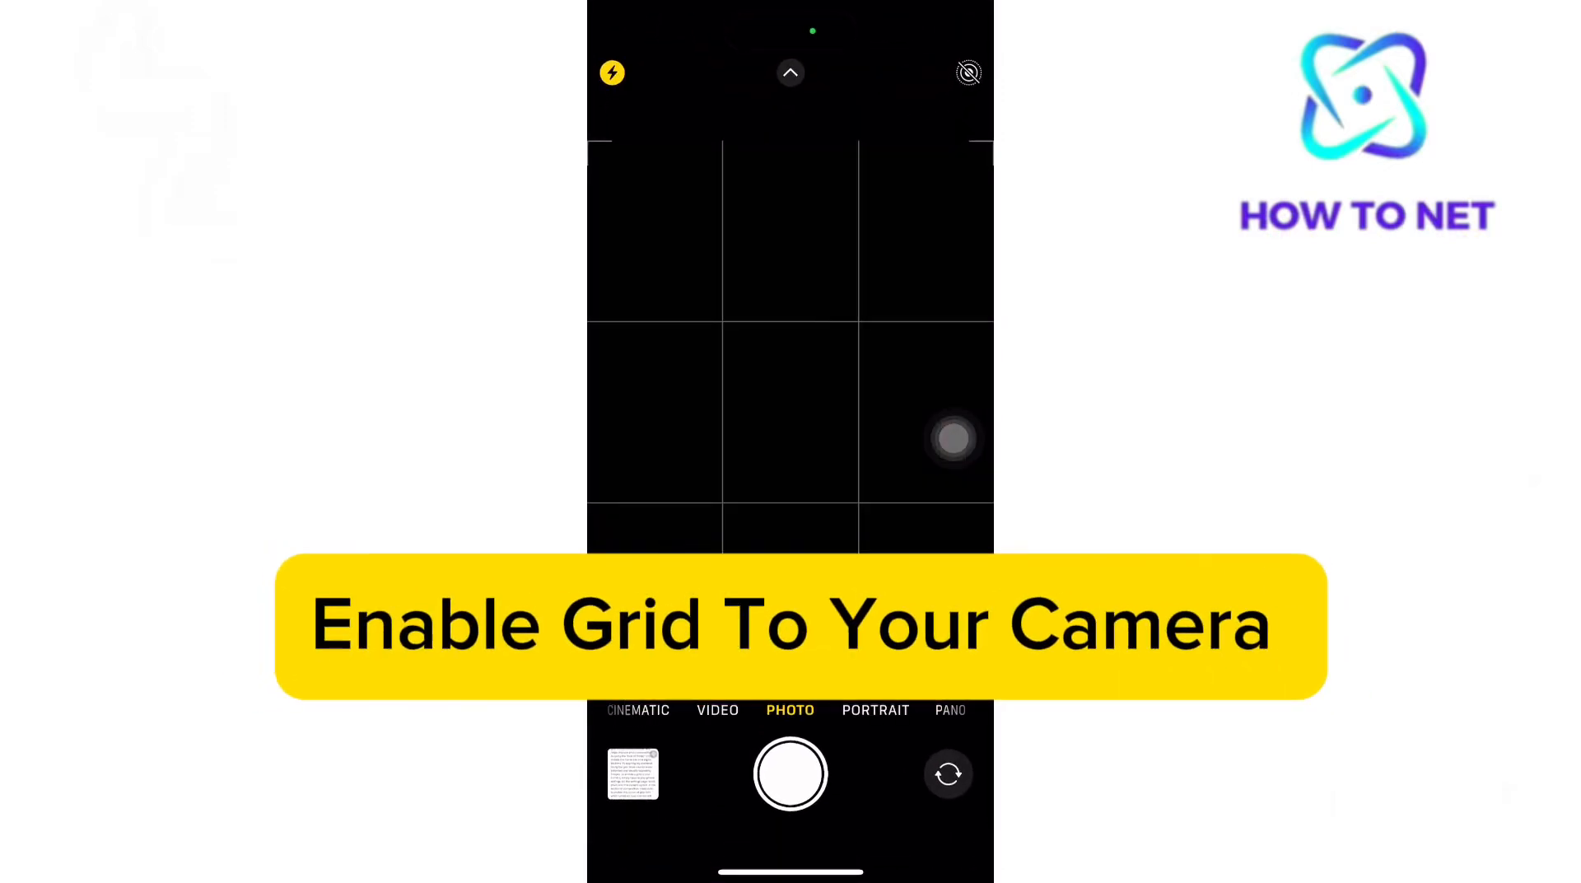
{"action": "left_click", "coordinate": [789, 410]}
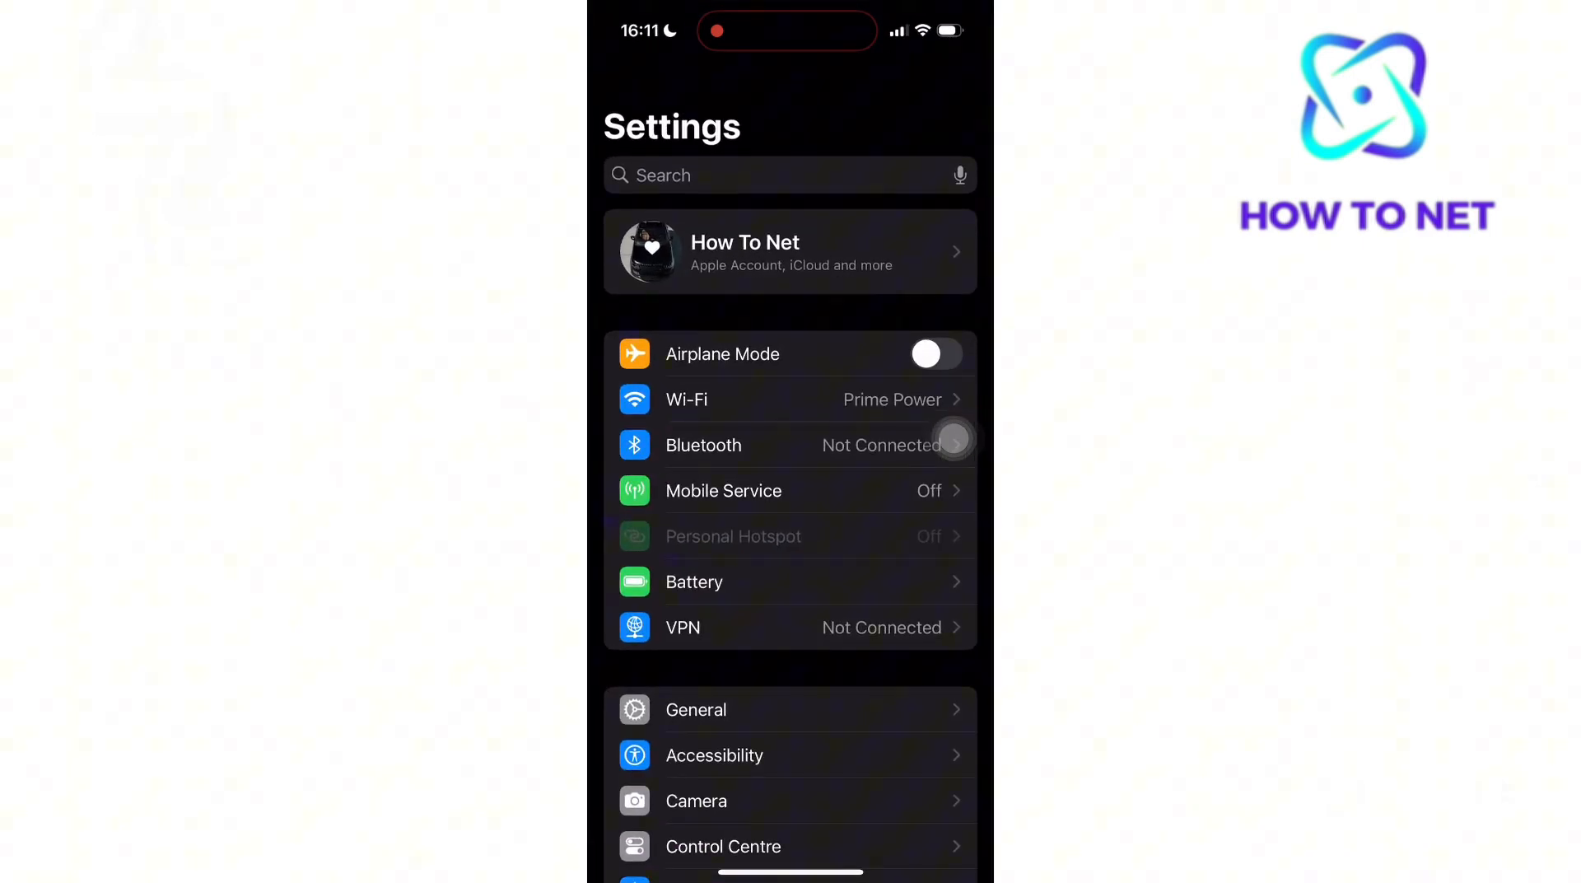
{"action": "scroll", "scroll_direction": "down", "scroll_amount": 3}
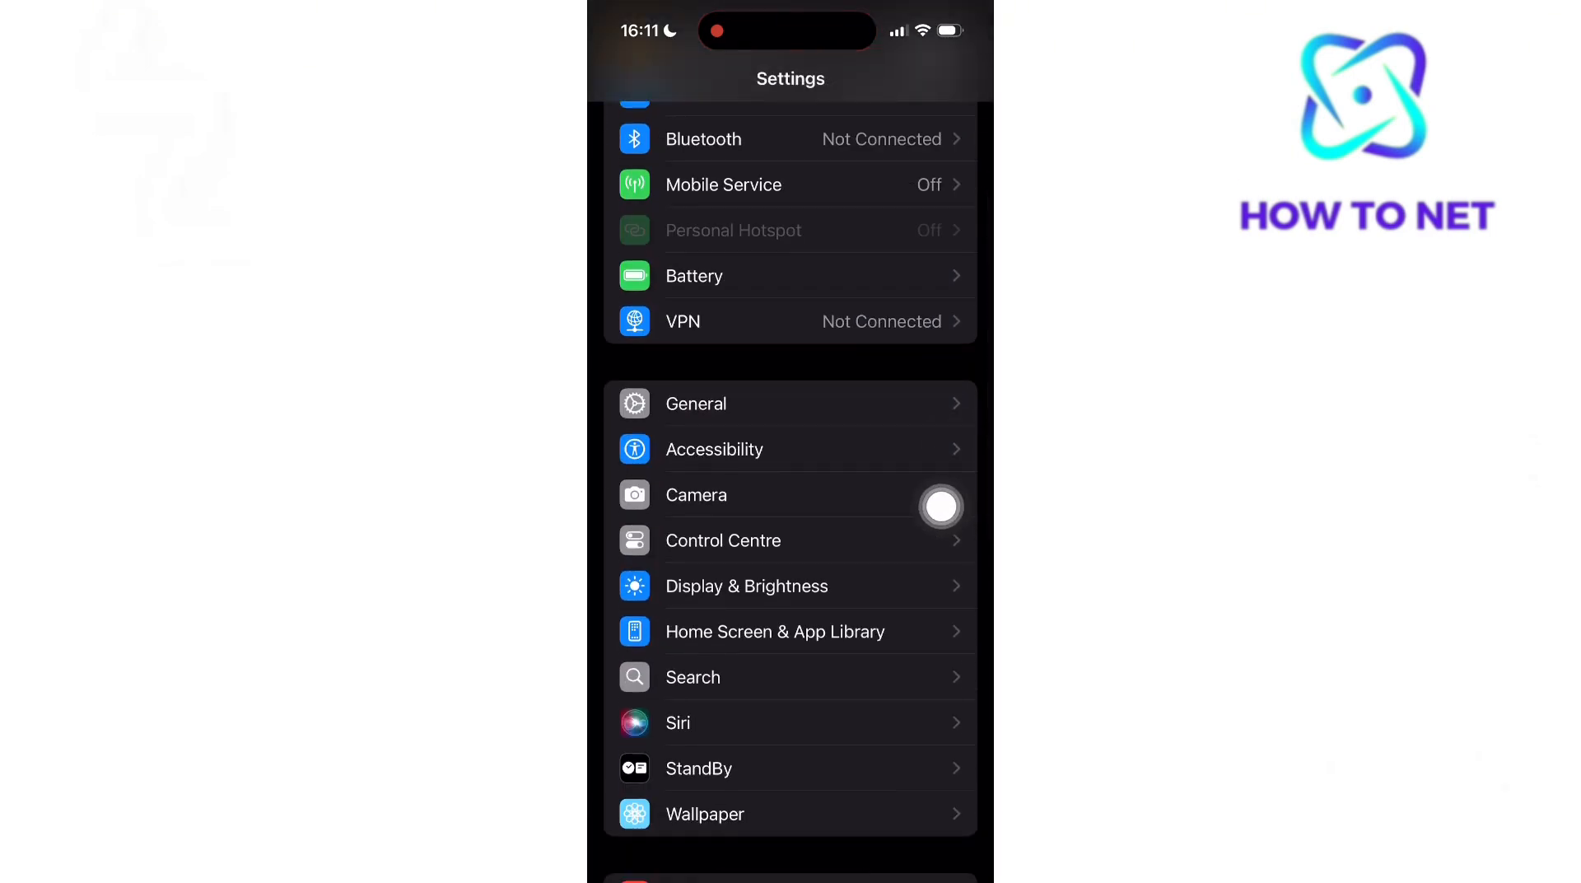
{"action": "left_click", "coordinate": [695, 495]}
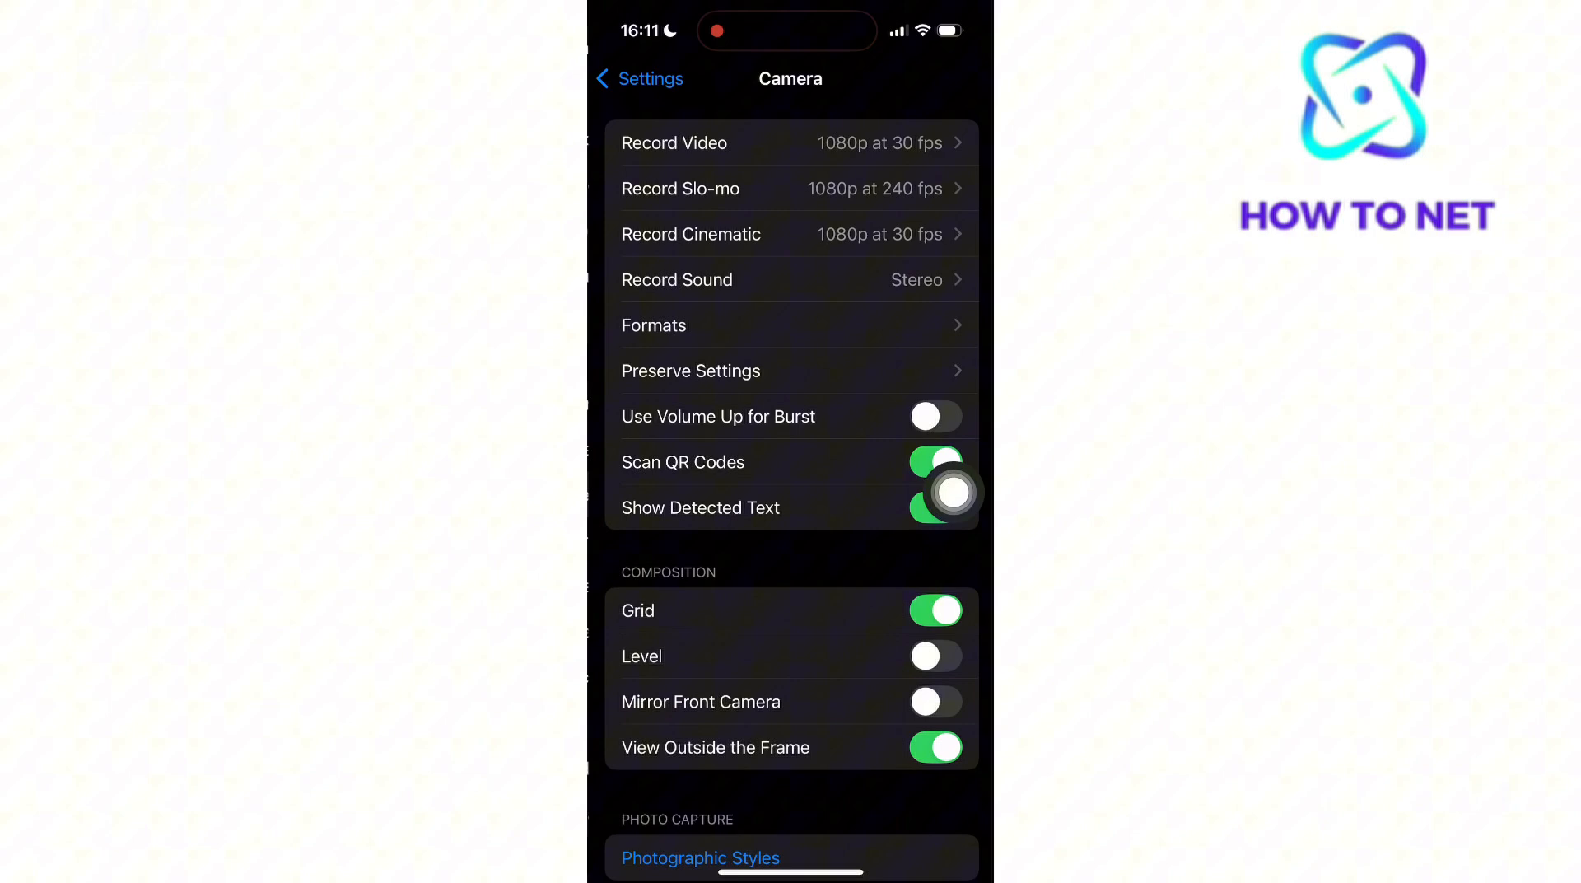
{"action": "scroll", "scroll_direction": "down", "scroll_amount": 3}
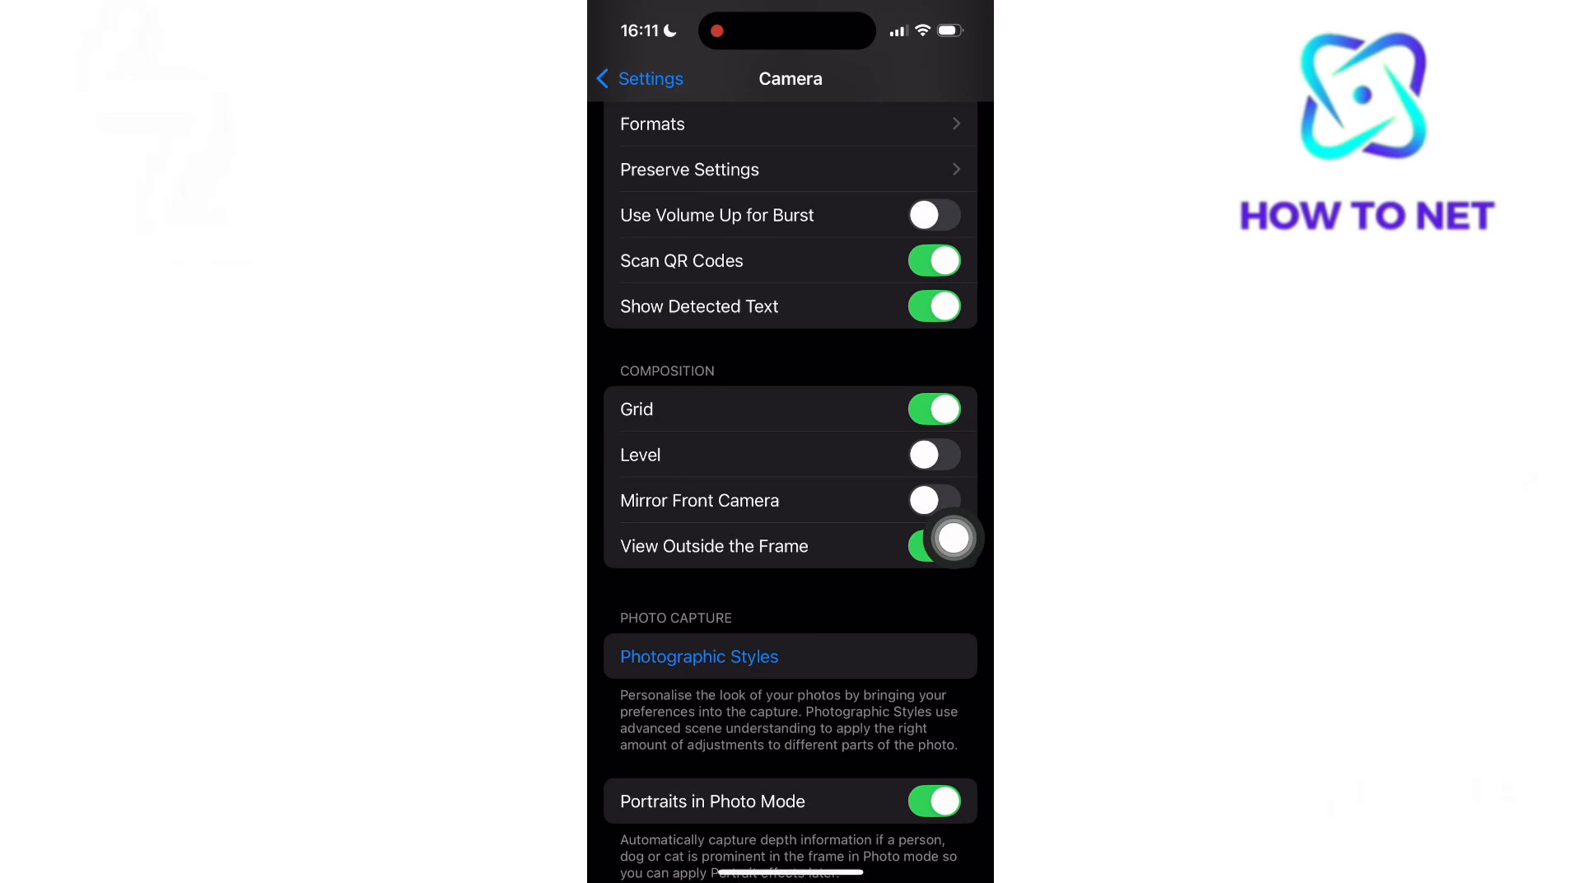
{"action": "left_click", "coordinate": [934, 545]}
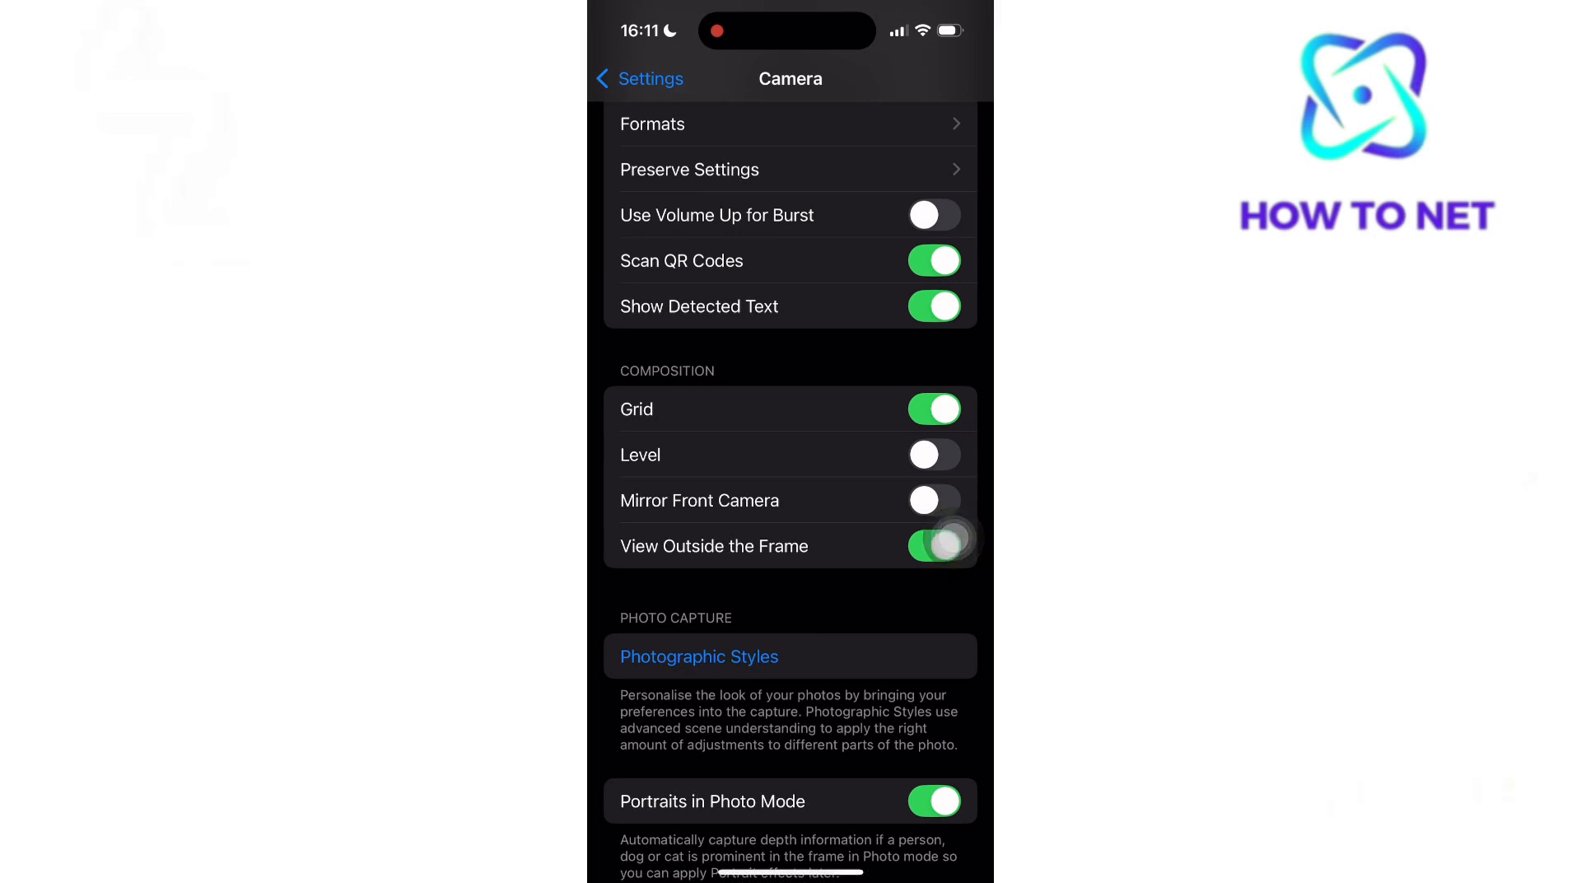